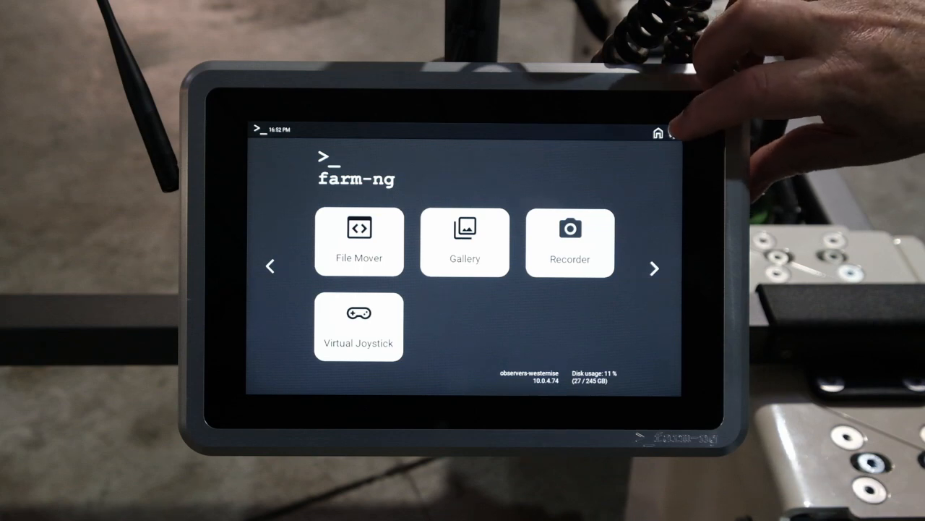
# Step: Open the gear-icon Settings and stop the oak1 camera process
pyautogui.click(675, 132)
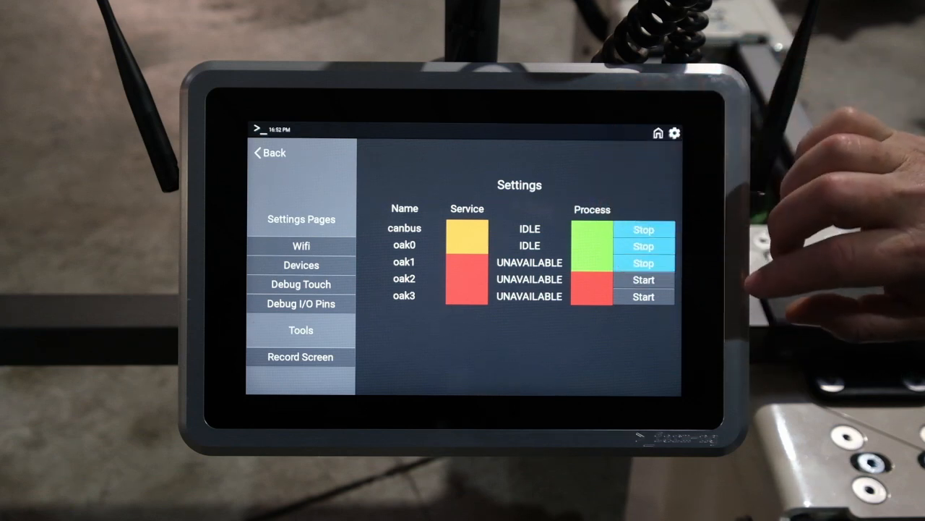
pyautogui.click(643, 263)
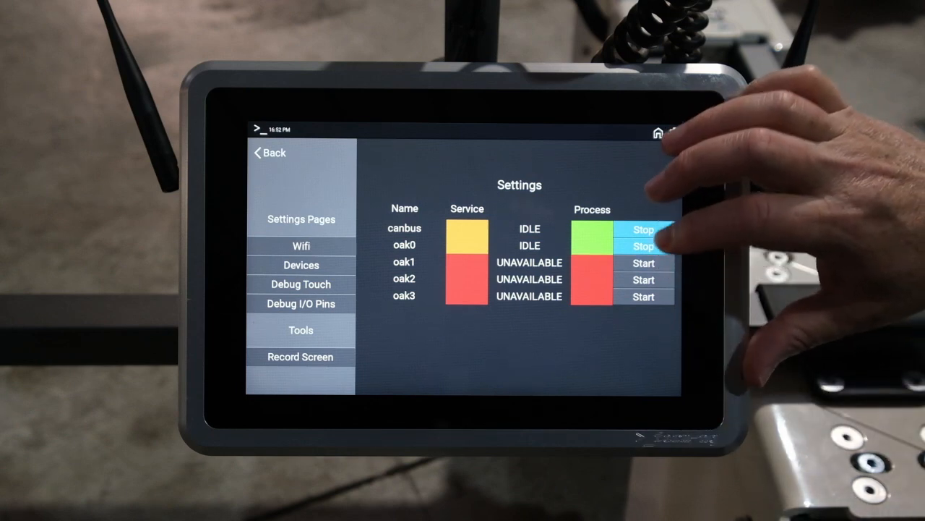
pyautogui.click(643, 262)
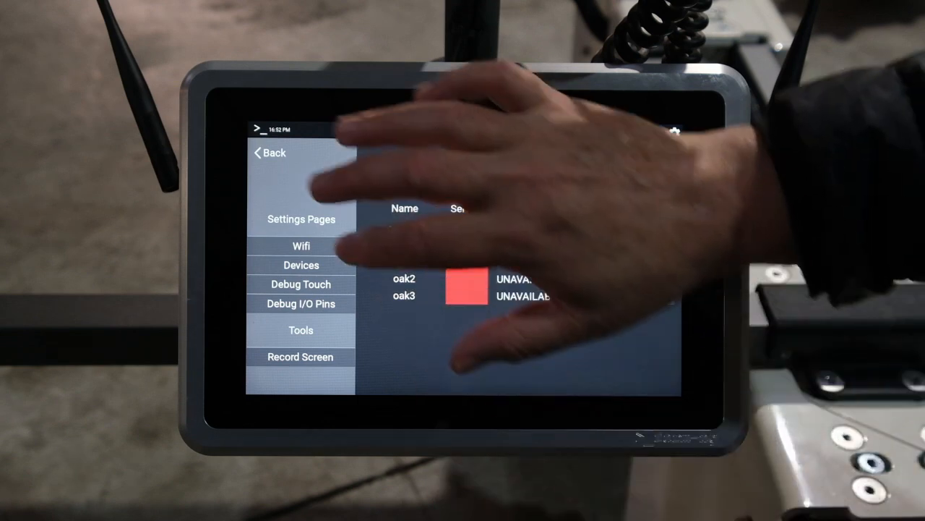
# Step: Open the Debug I/O Pins page showing Display and User Button Utilities
pyautogui.click(301, 246)
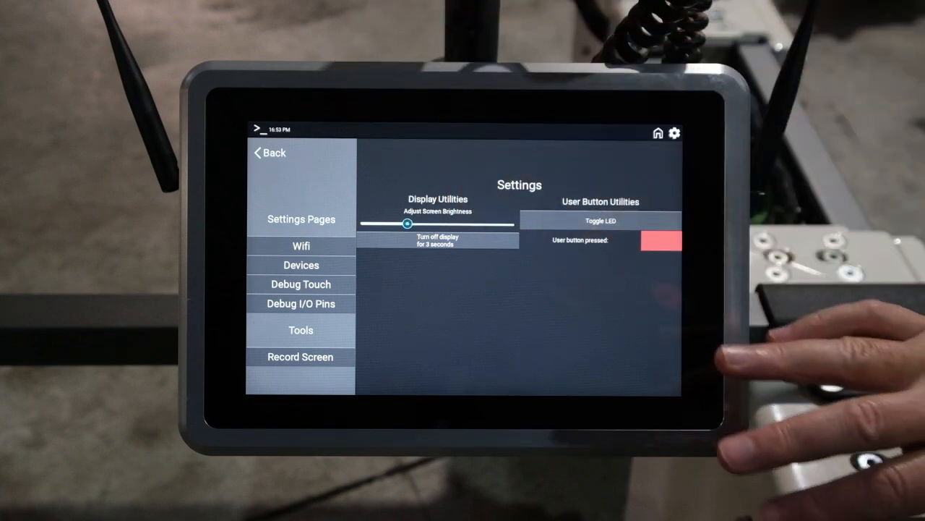
# Step: Toggle the LED, then return to the app launcher home screen
pyautogui.click(601, 221)
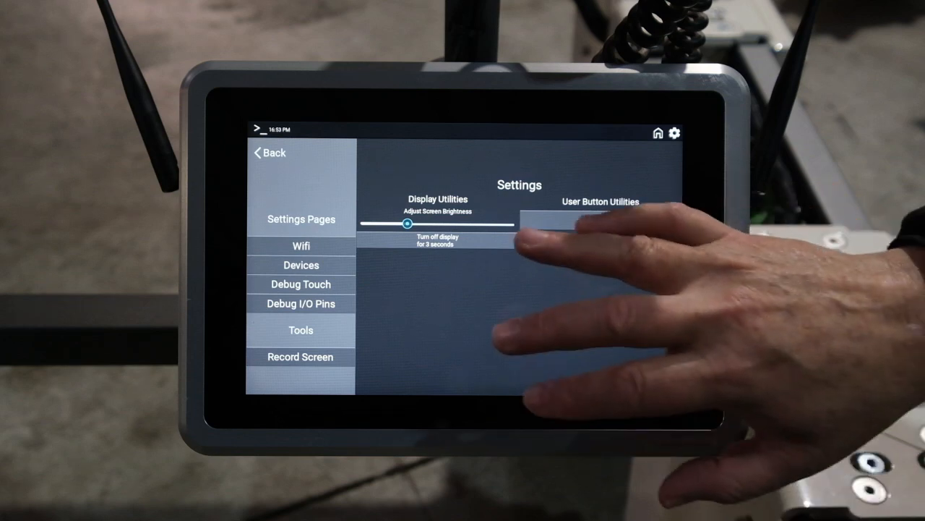
pyautogui.click(600, 220)
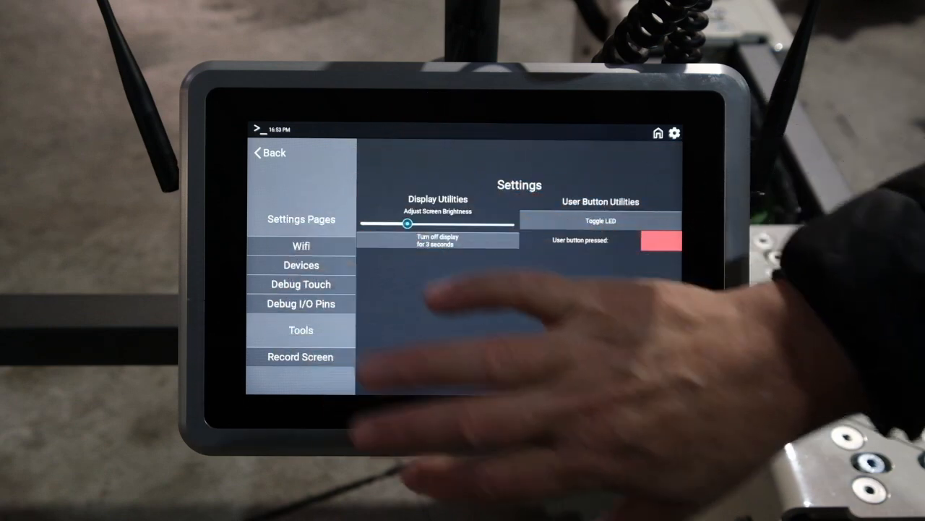
pyautogui.click(300, 357)
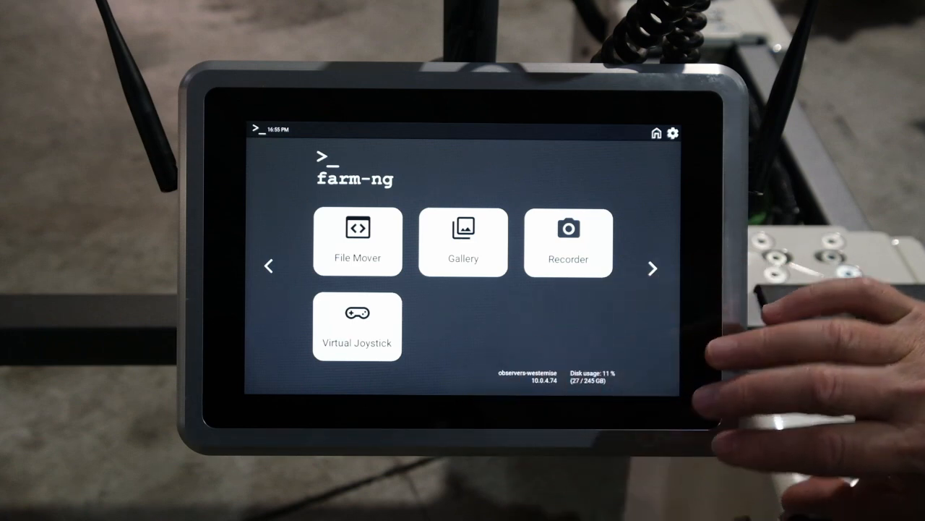
# Step: Launch the Recorder app from its home-screen tile
pyautogui.click(568, 242)
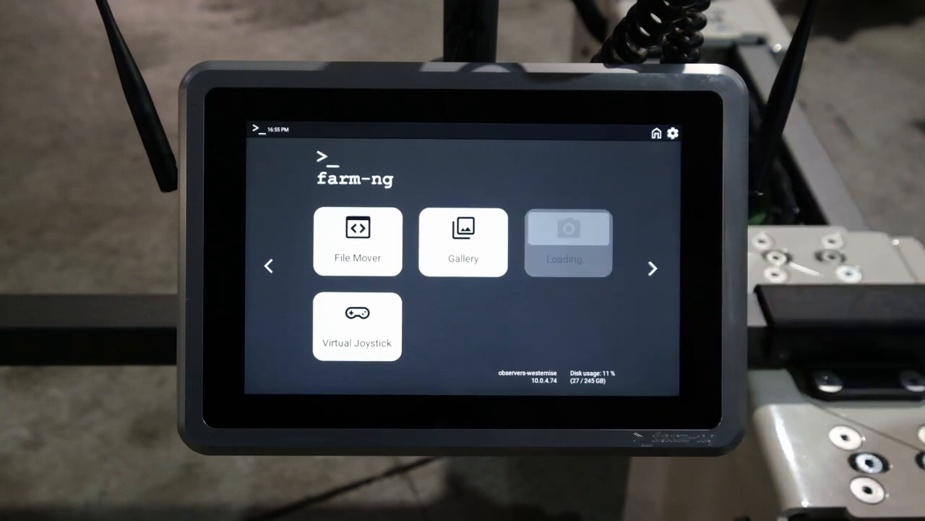
pyautogui.click(569, 242)
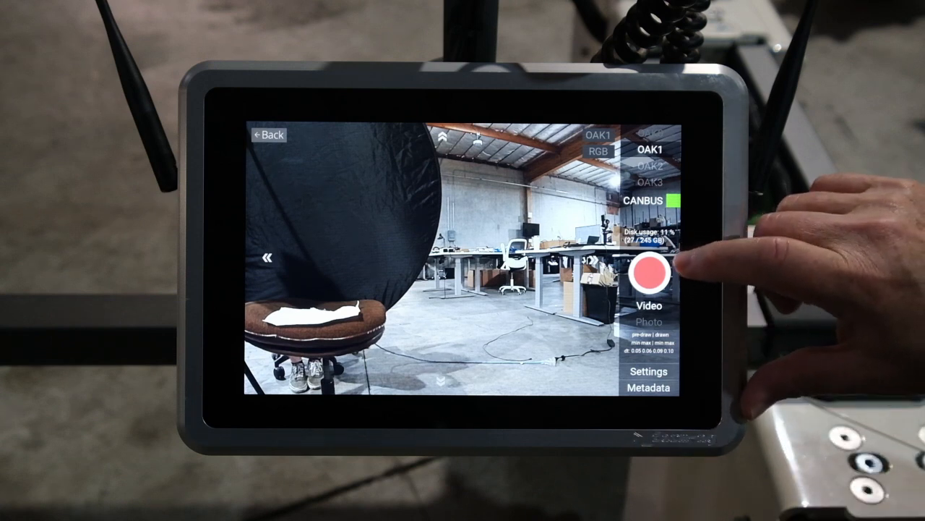
# Step: Switch Recorder capture to Photo and open the oak1 Max file size settings
pyautogui.click(648, 274)
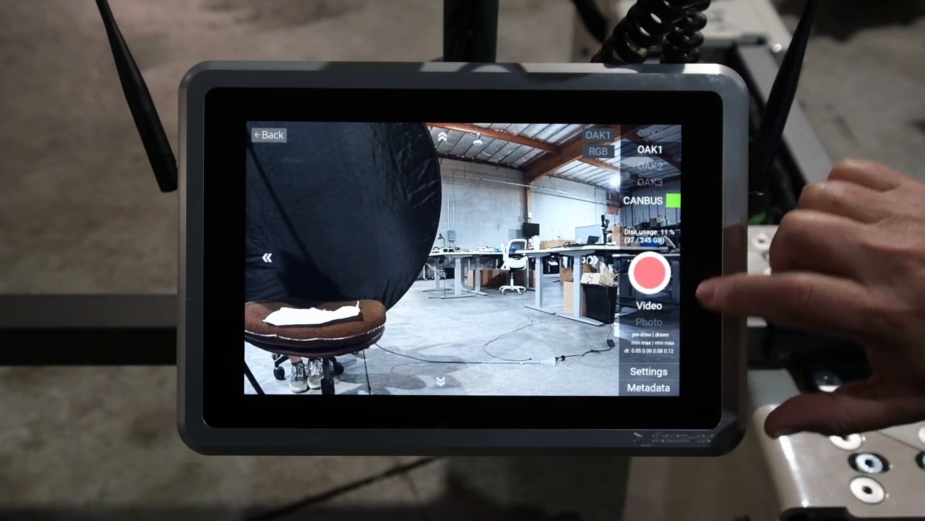
pyautogui.click(649, 321)
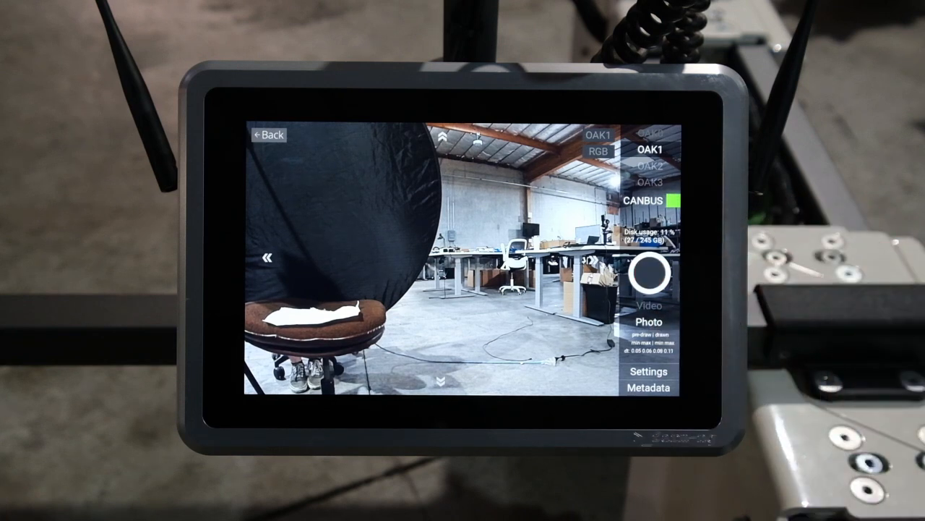
pyautogui.click(649, 371)
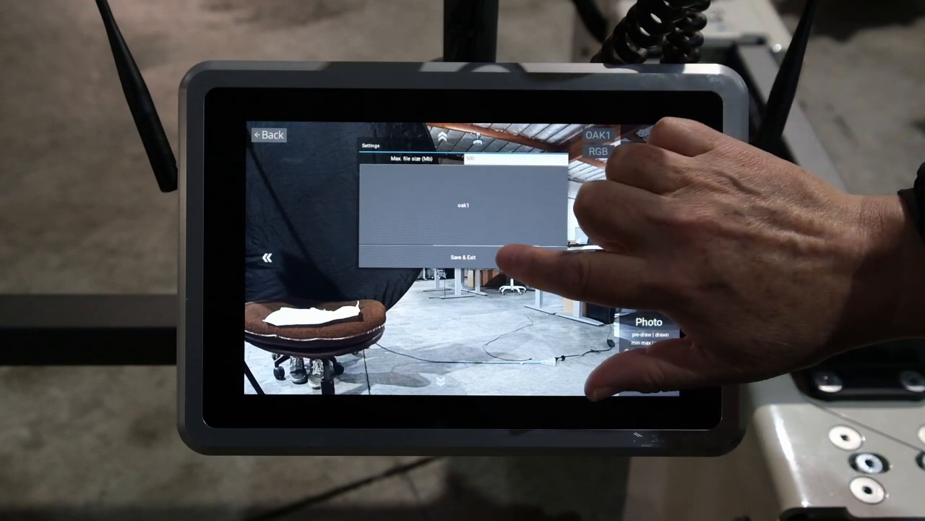
# Step: Save settings, view and cancel the BLOCK/ROW metadata form, then go home
pyautogui.click(467, 257)
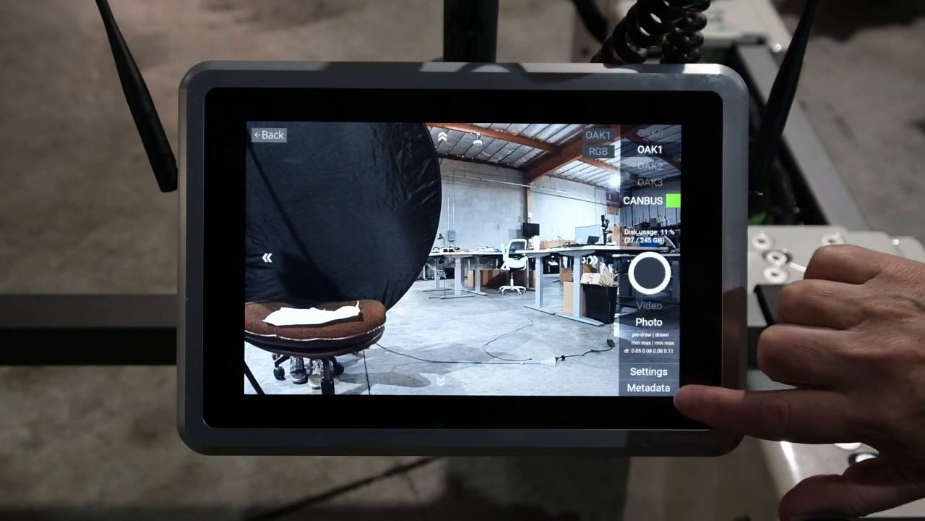
pyautogui.click(648, 387)
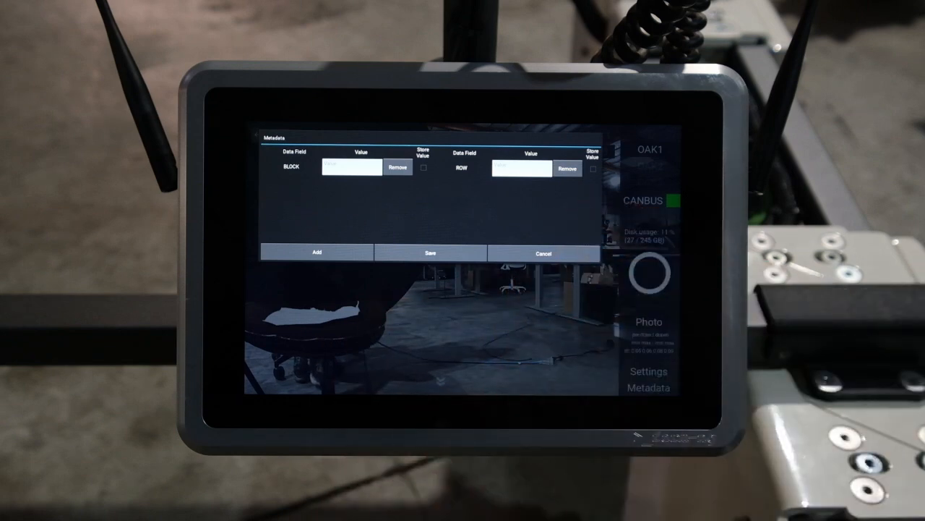
pyautogui.click(544, 252)
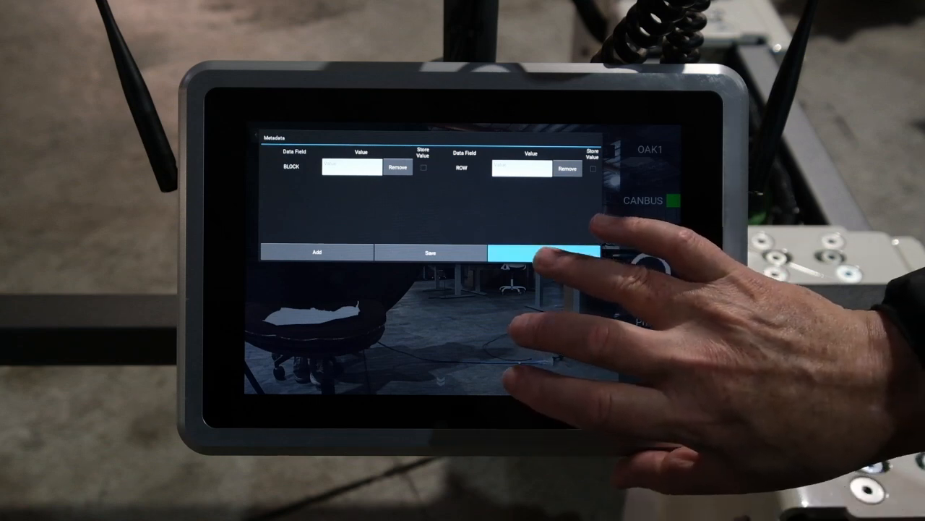
pyautogui.click(542, 252)
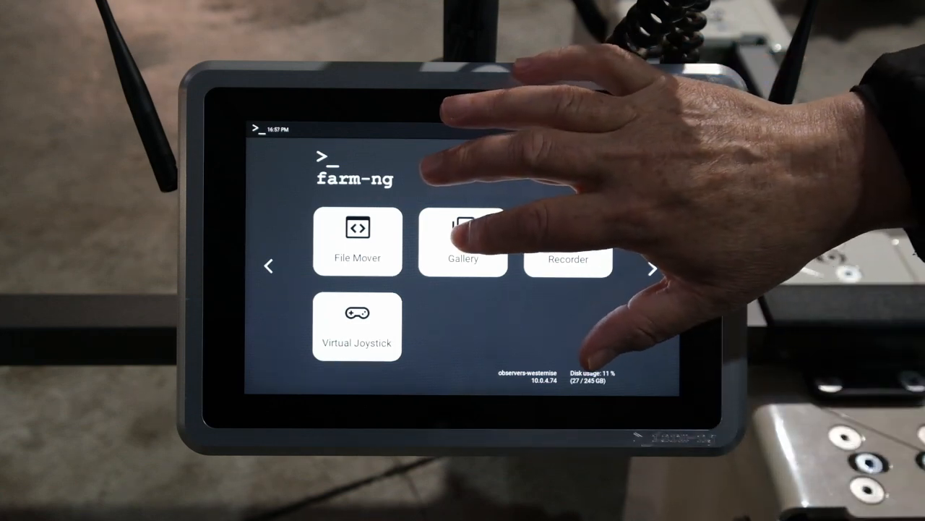
# Step: Open Gallery, play a recorded OAK1 video, and return to the Videos grid
pyautogui.click(462, 242)
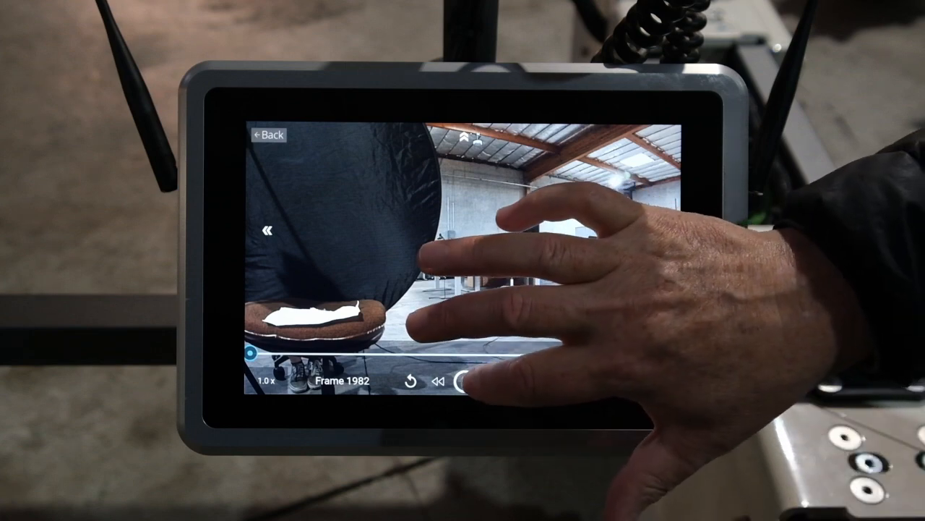
pyautogui.click(462, 381)
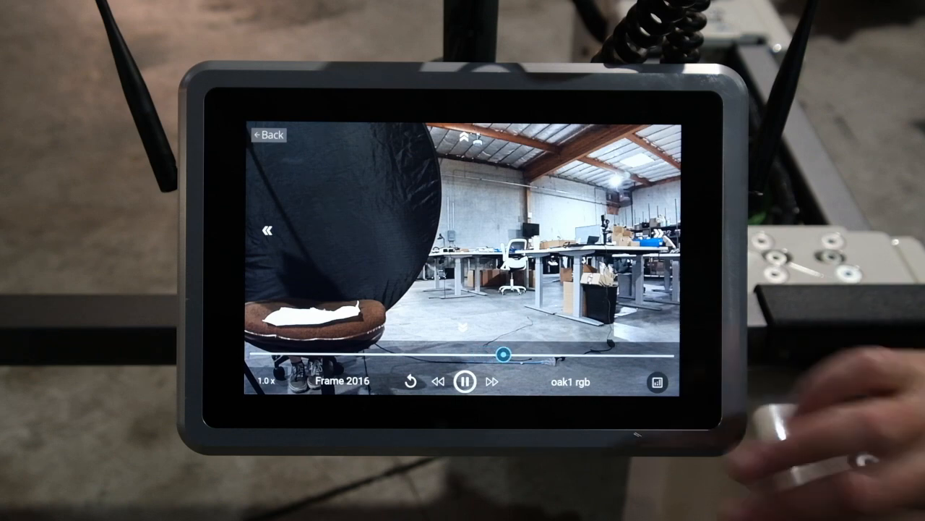
pyautogui.click(463, 381)
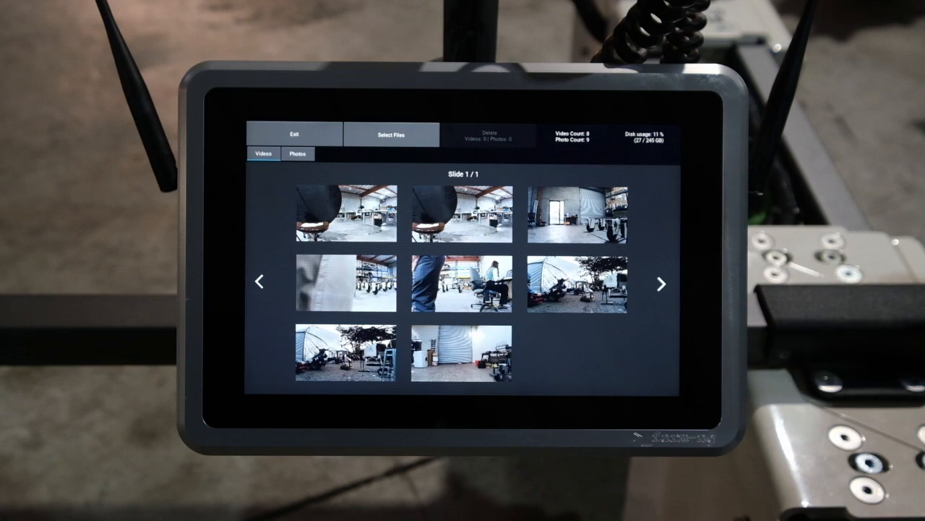
pyautogui.click(294, 135)
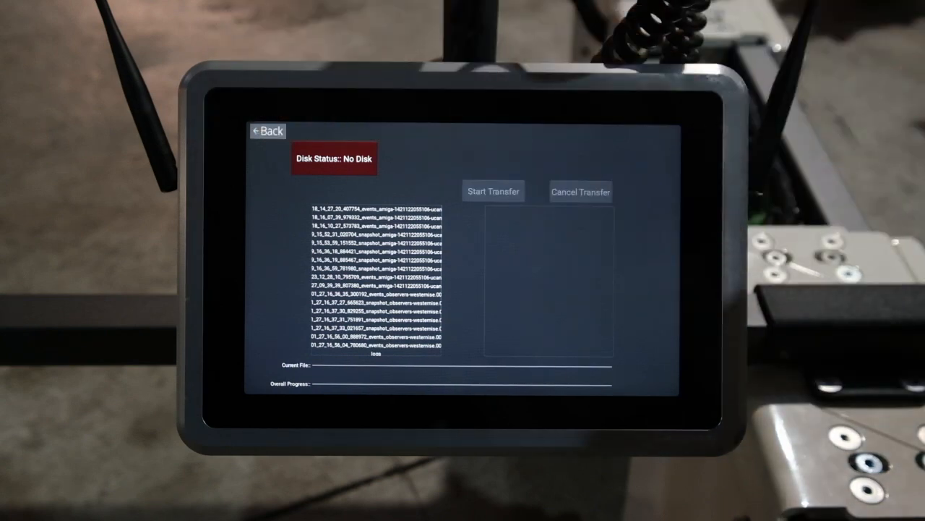
# Step: Leave File Mover after reviewing its log files and disk status
pyautogui.click(267, 131)
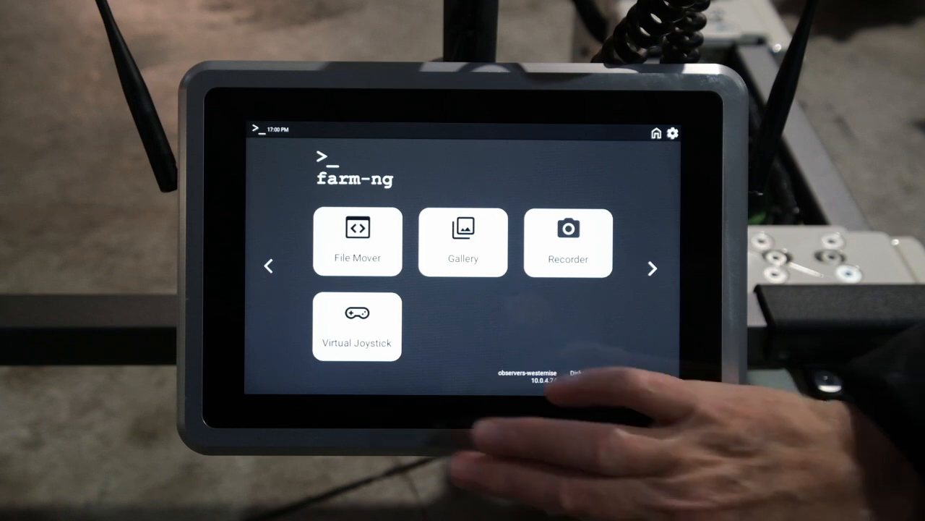
# Step: Open Virtual Joystick, cycle Disparity, Left and Rgb views, and push the joystick right
pyautogui.click(357, 326)
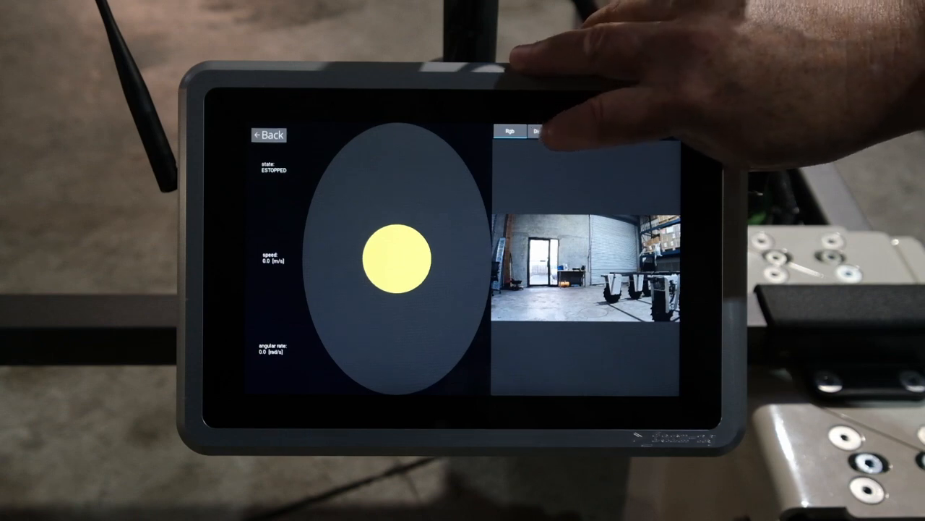
pyautogui.click(542, 132)
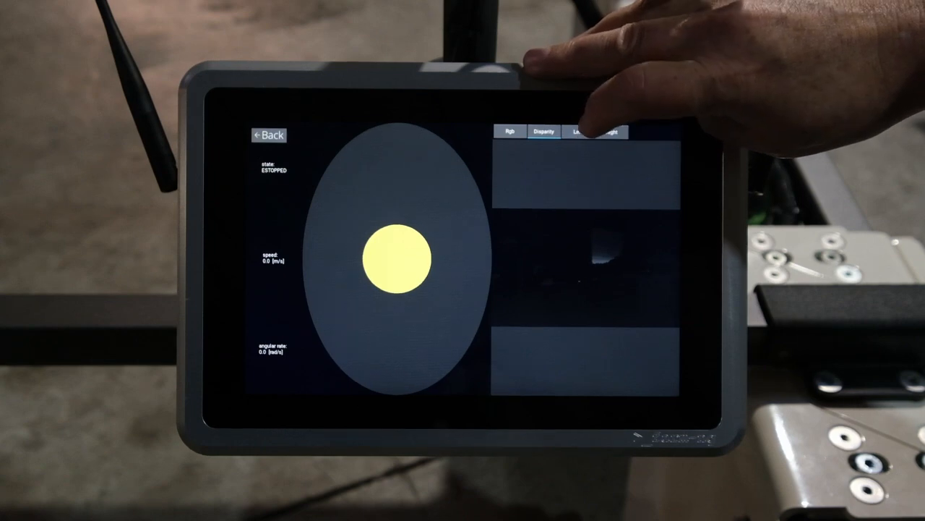
pyautogui.click(578, 132)
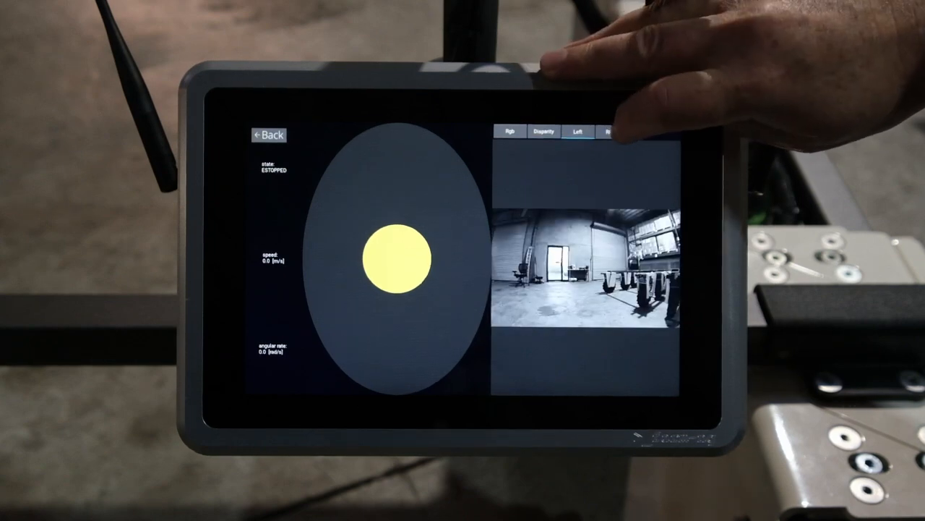
pyautogui.click(611, 132)
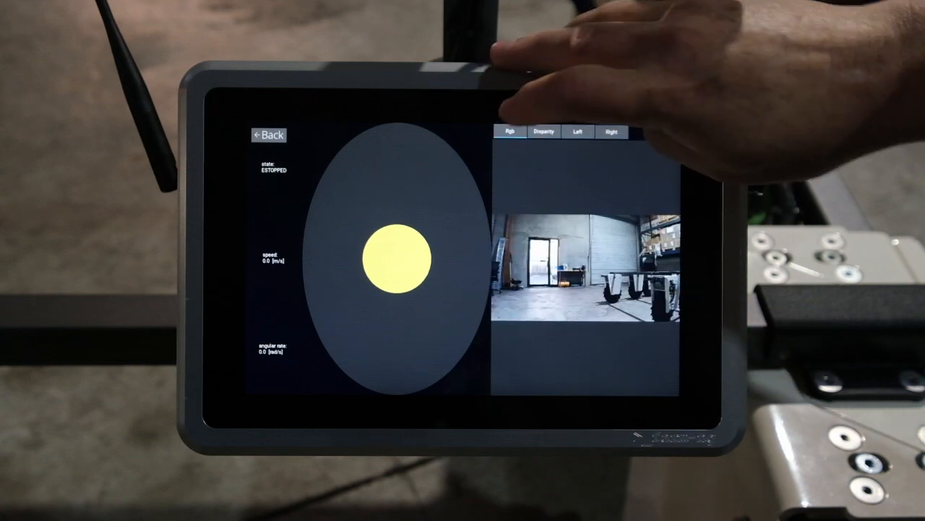
pyautogui.moveTo(394, 259); pyautogui.dragTo(441, 214)
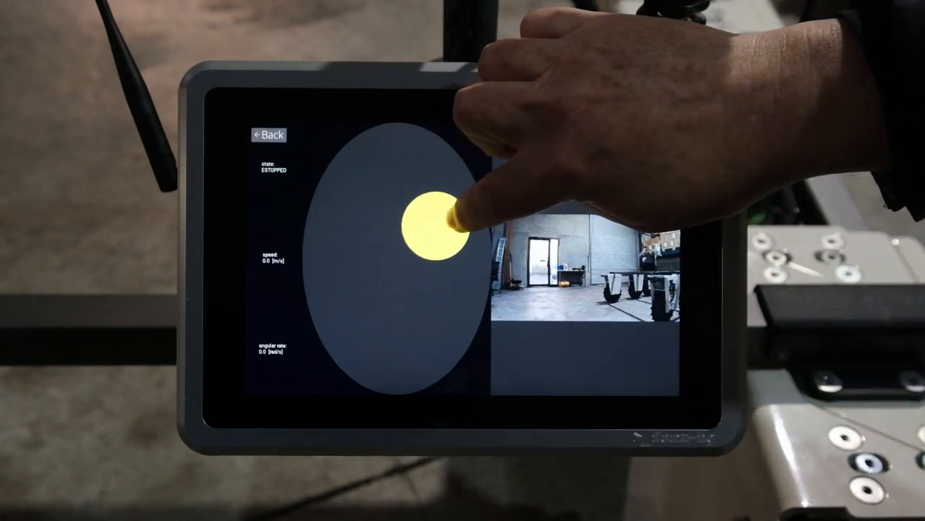